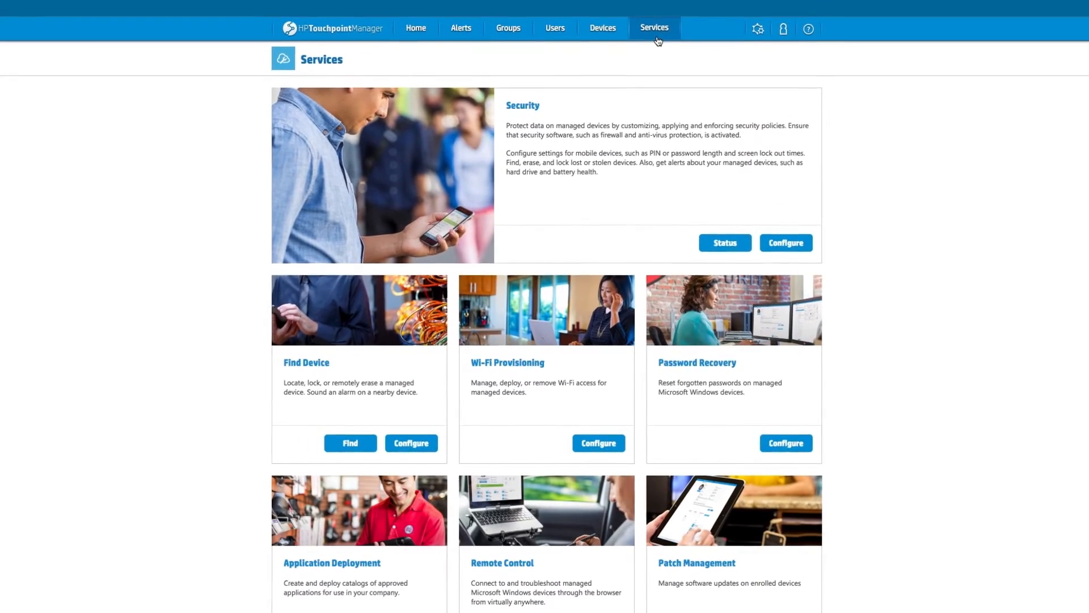
# Begin the 'Productivity' catalog in Application Deployment and start searching the apps step for Microsoft
pyautogui.scroll(3)
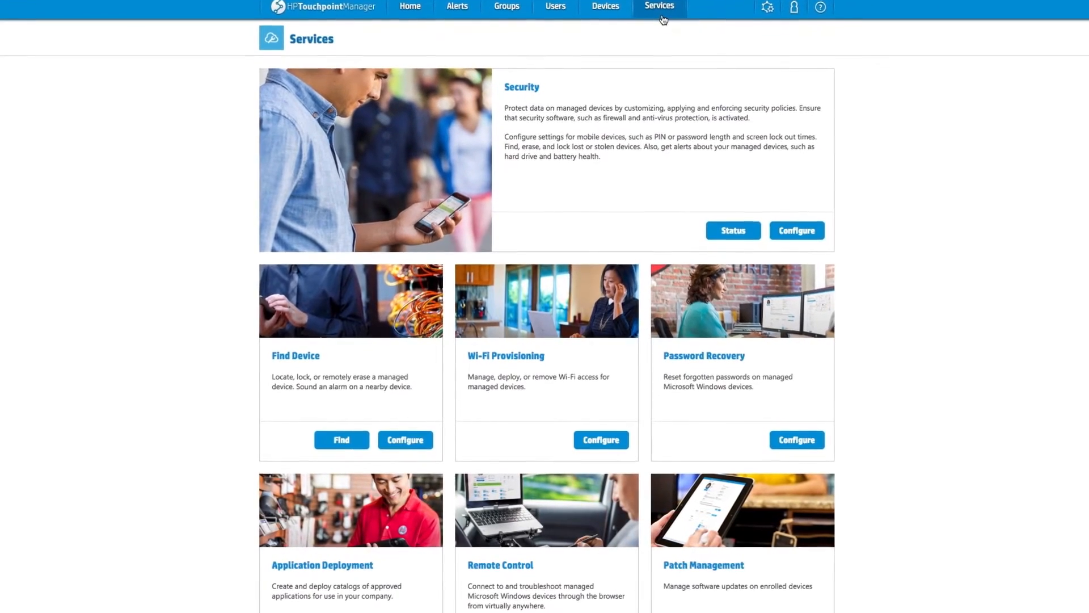
pyautogui.click(321, 565)
pyautogui.write('Producti')
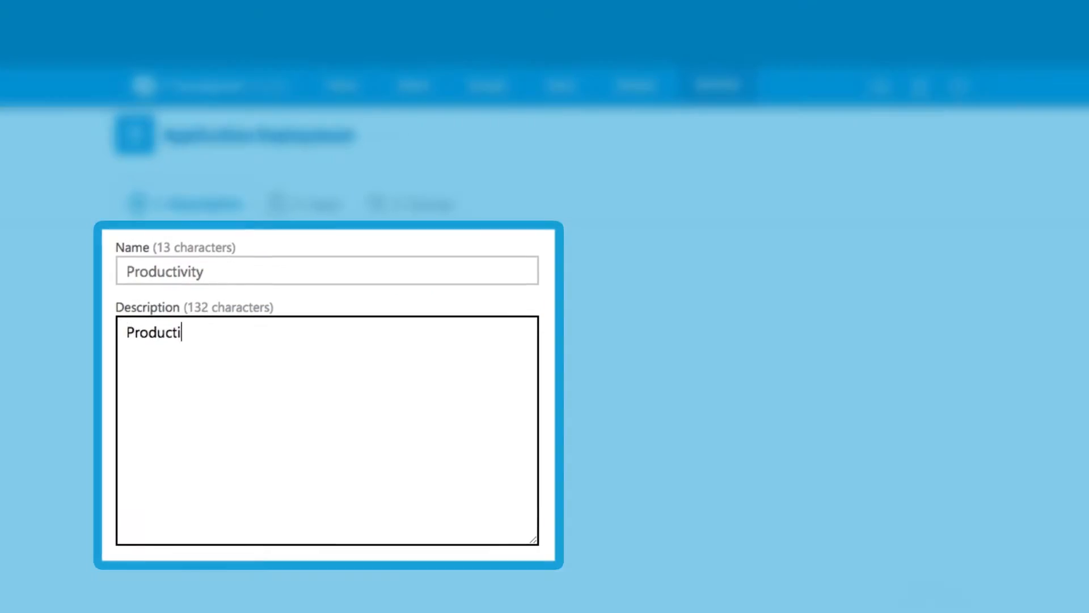
pyautogui.click(301, 194)
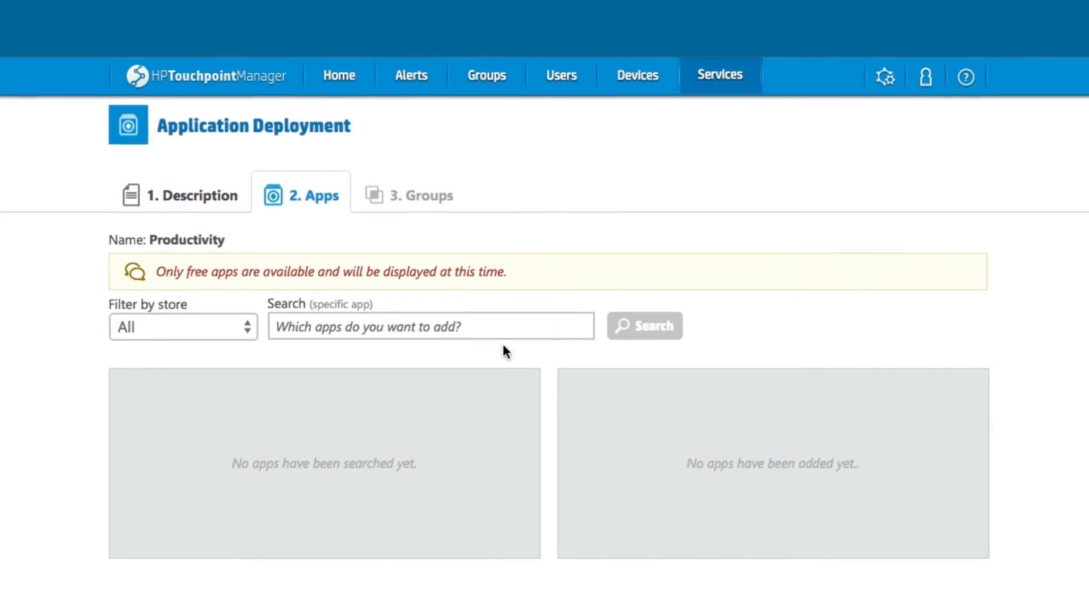
pyautogui.write('Microsoft Word')
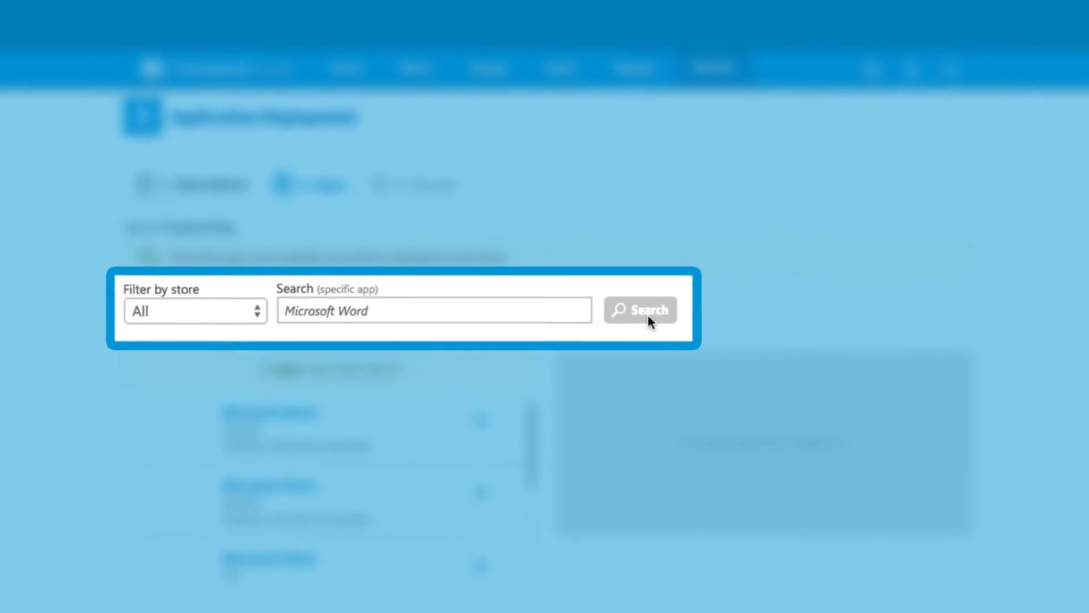
# Search for Microsoft Word and add two Word results to the Productivity catalog
pyautogui.click(639, 309)
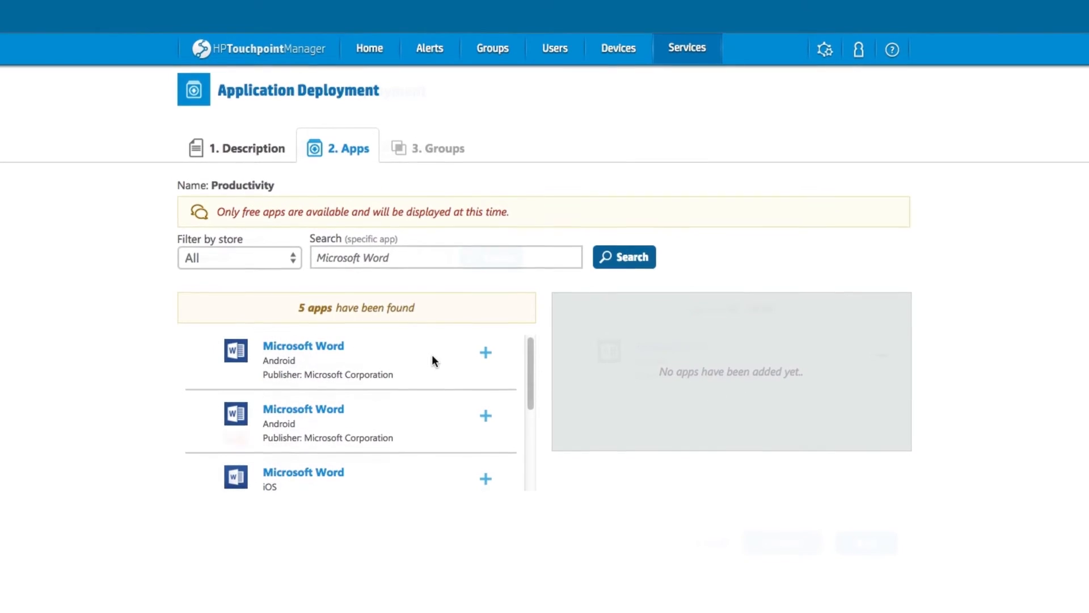
pyautogui.click(486, 352)
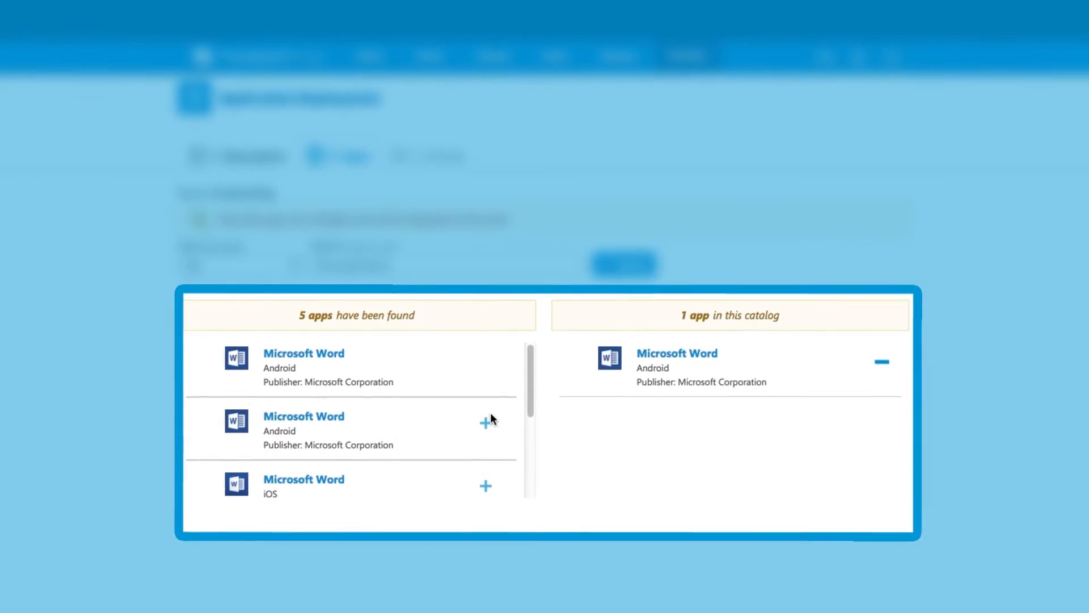
pyautogui.click(486, 486)
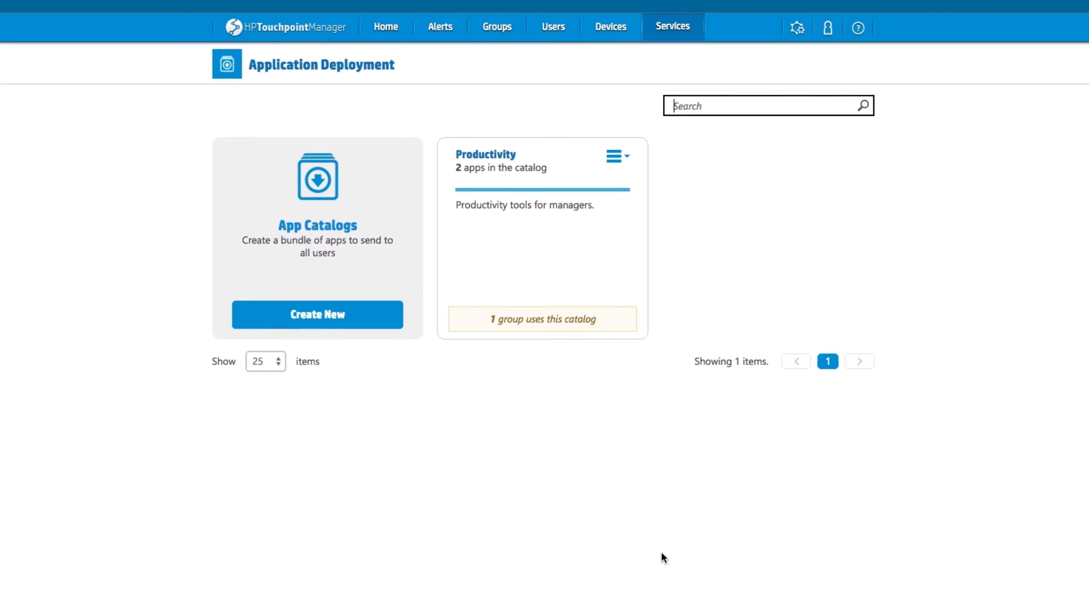
# Show the Productivity catalog card's Edit/Clone/Delete/Details options
pyautogui.click(614, 155)
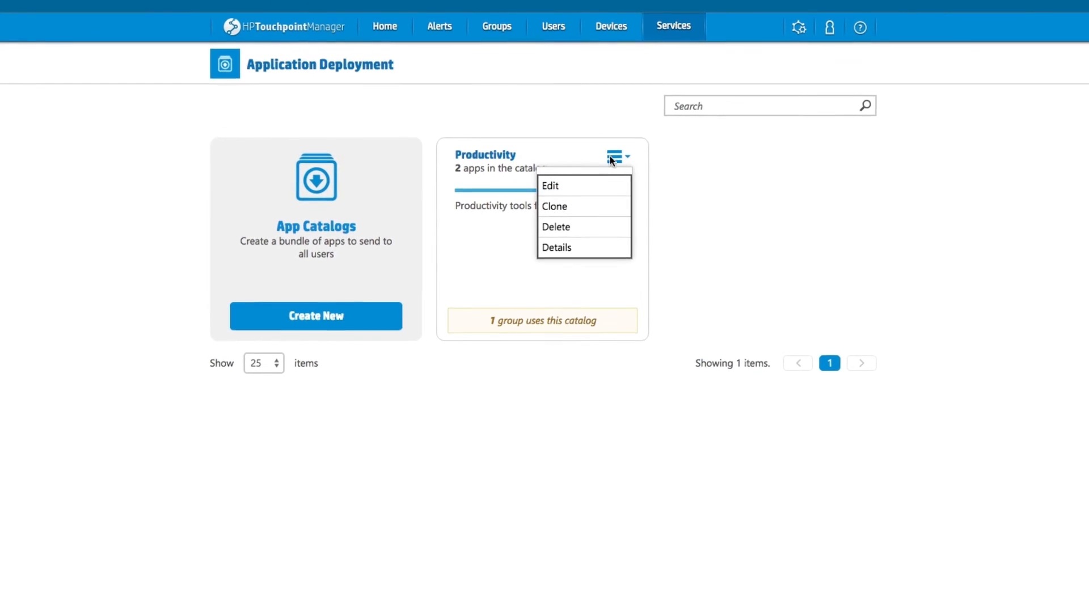